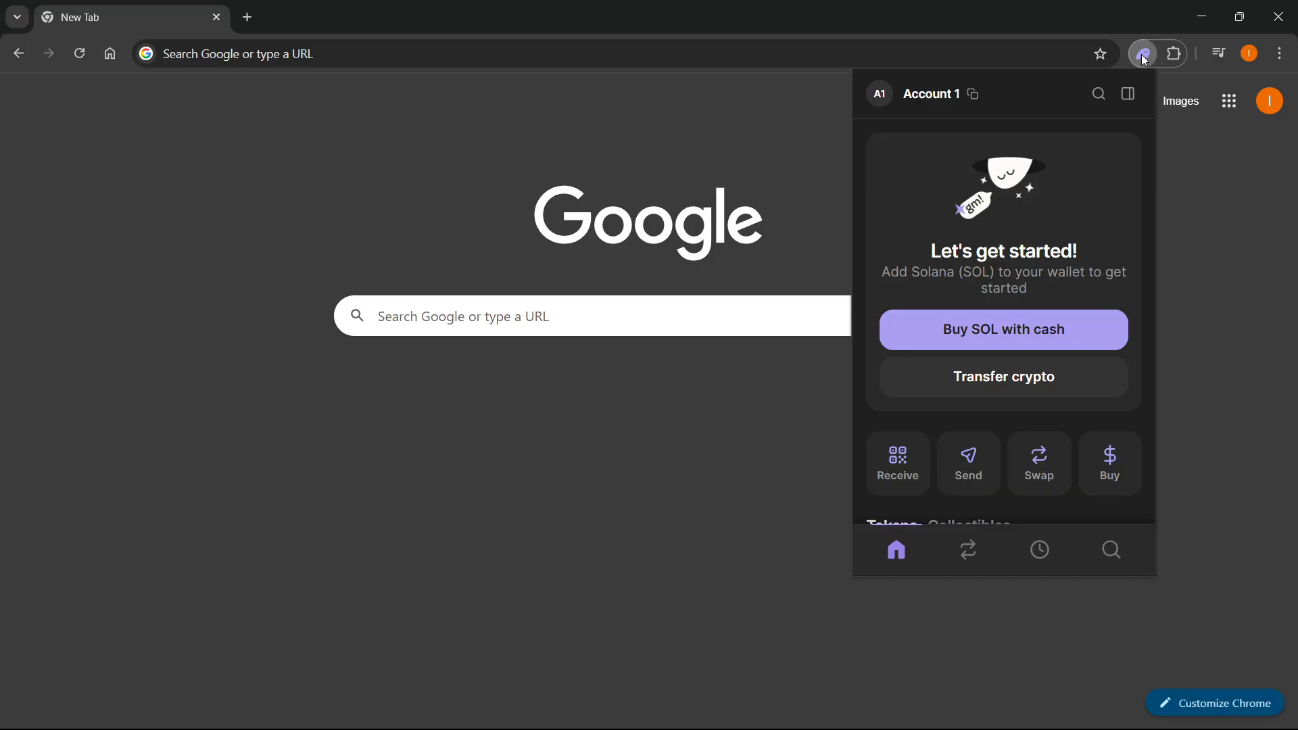
pyautogui.moveTo(1033, 261)
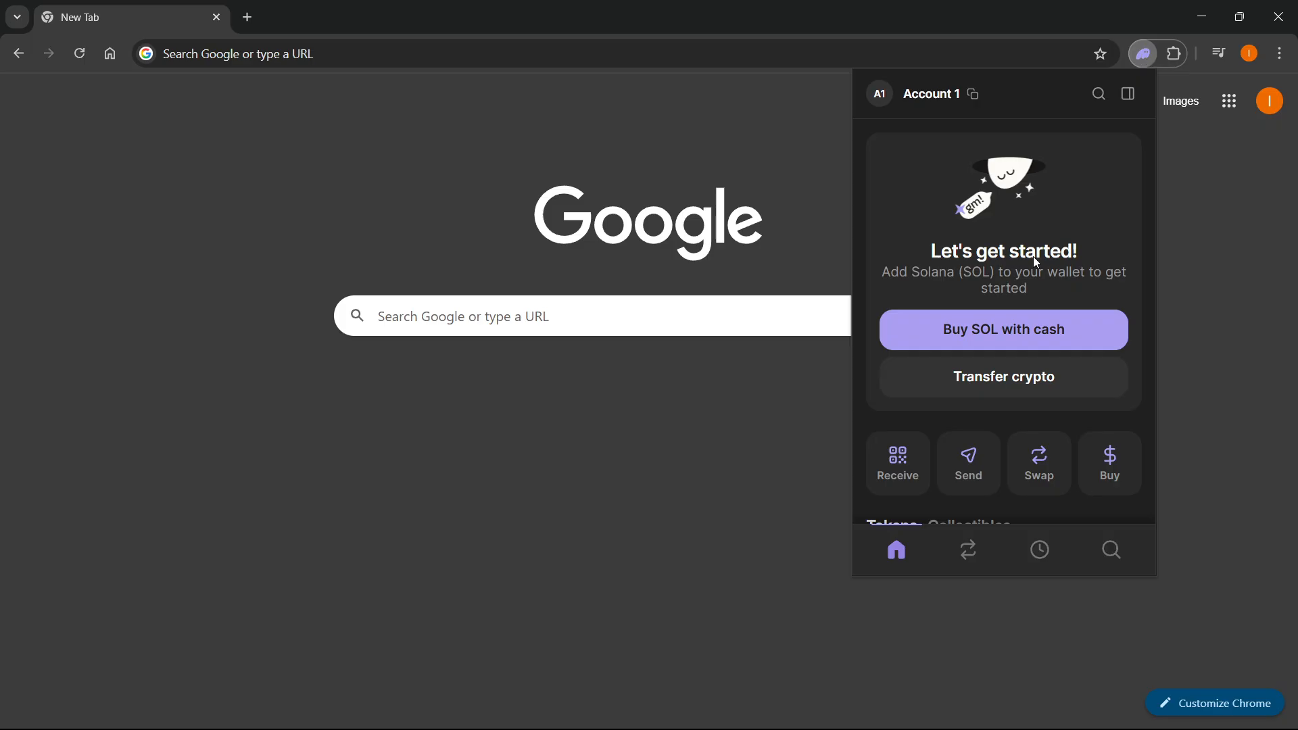
# Step: View the receive addresses, then search tokens for 'usdt'
pyautogui.scroll(-3)
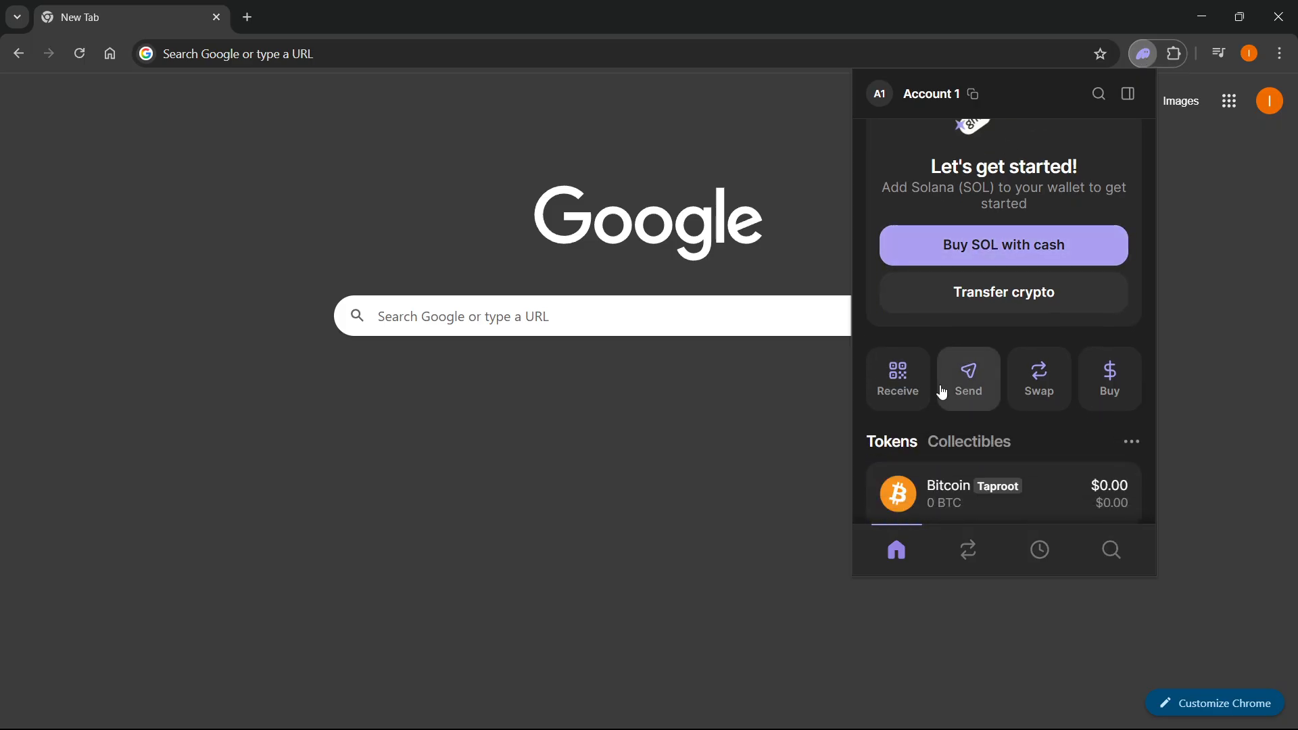
pyautogui.moveTo(897, 384)
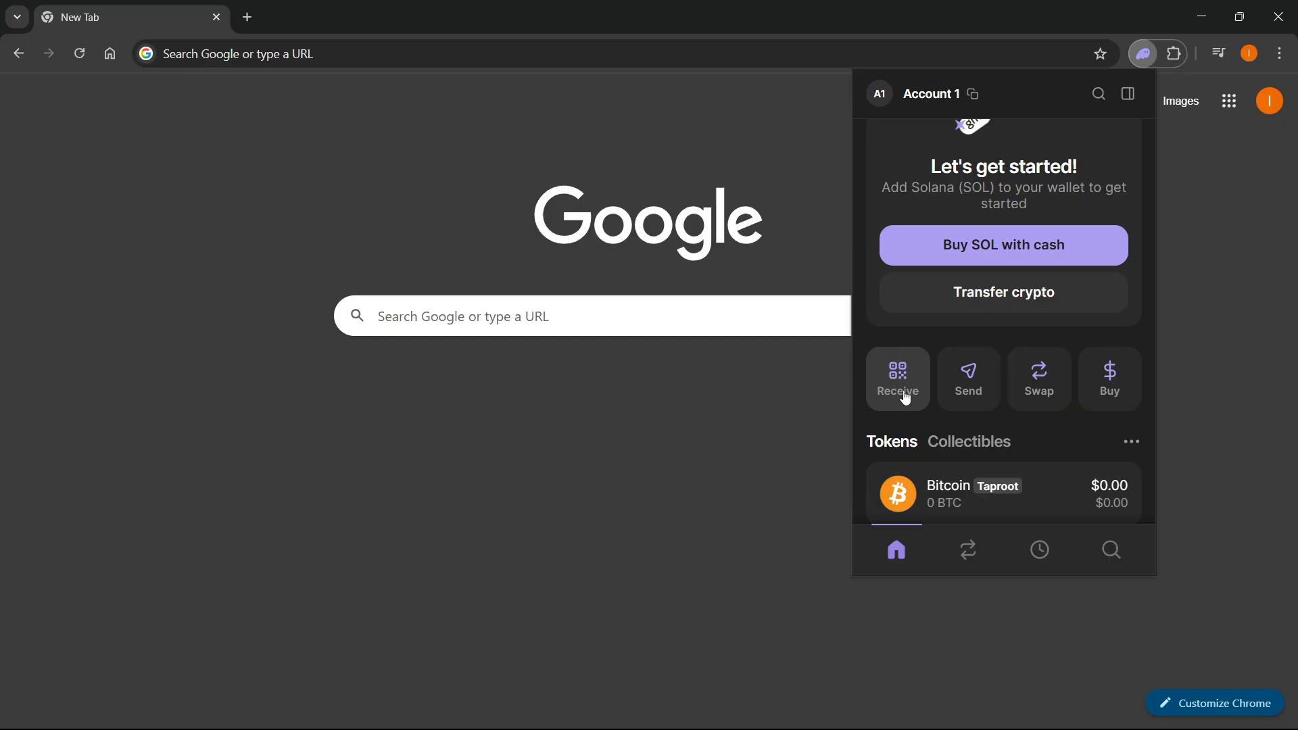
pyautogui.click(896, 377)
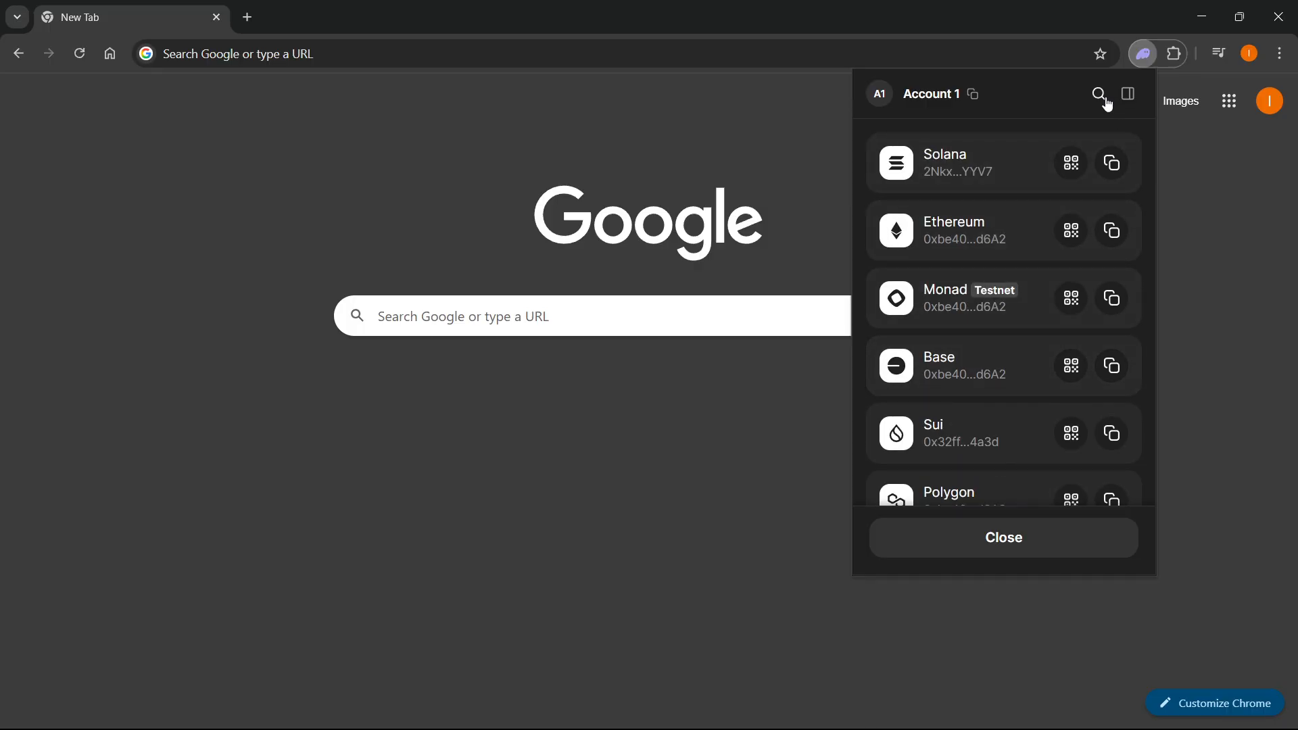
pyautogui.click(1099, 94)
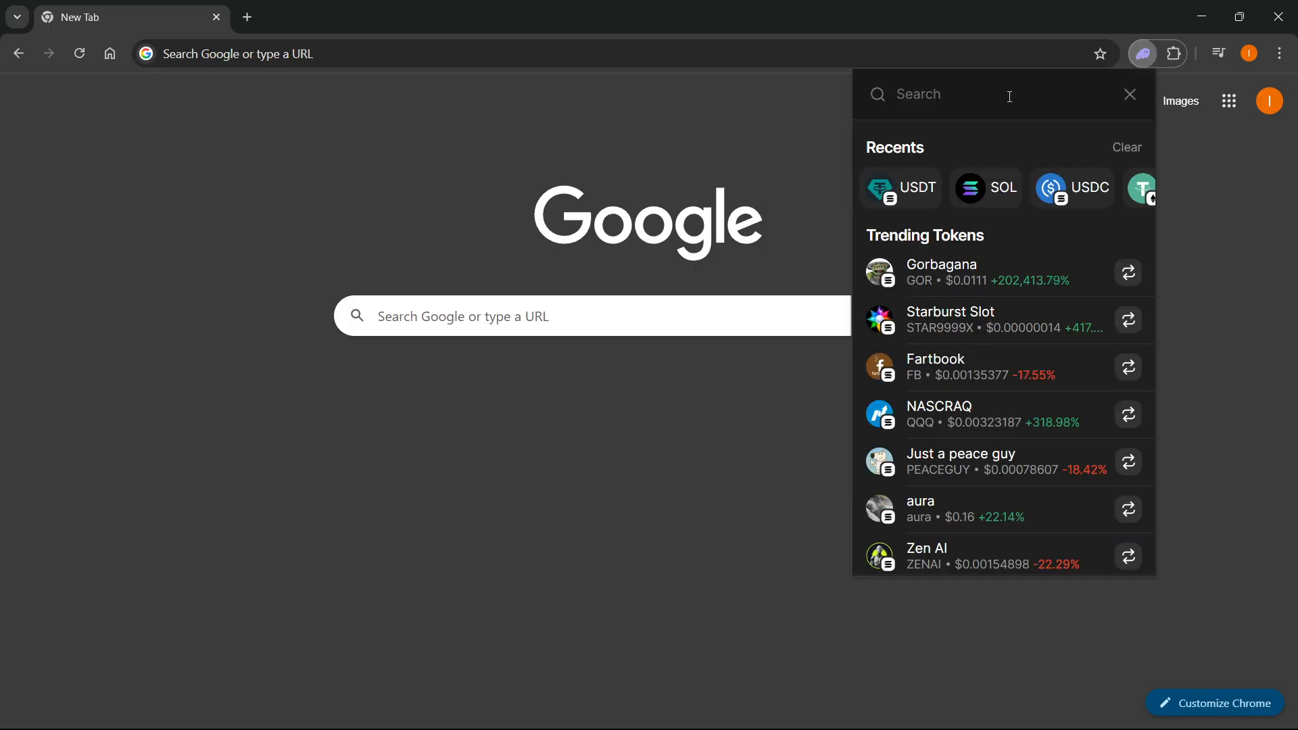
pyautogui.write('usdt')
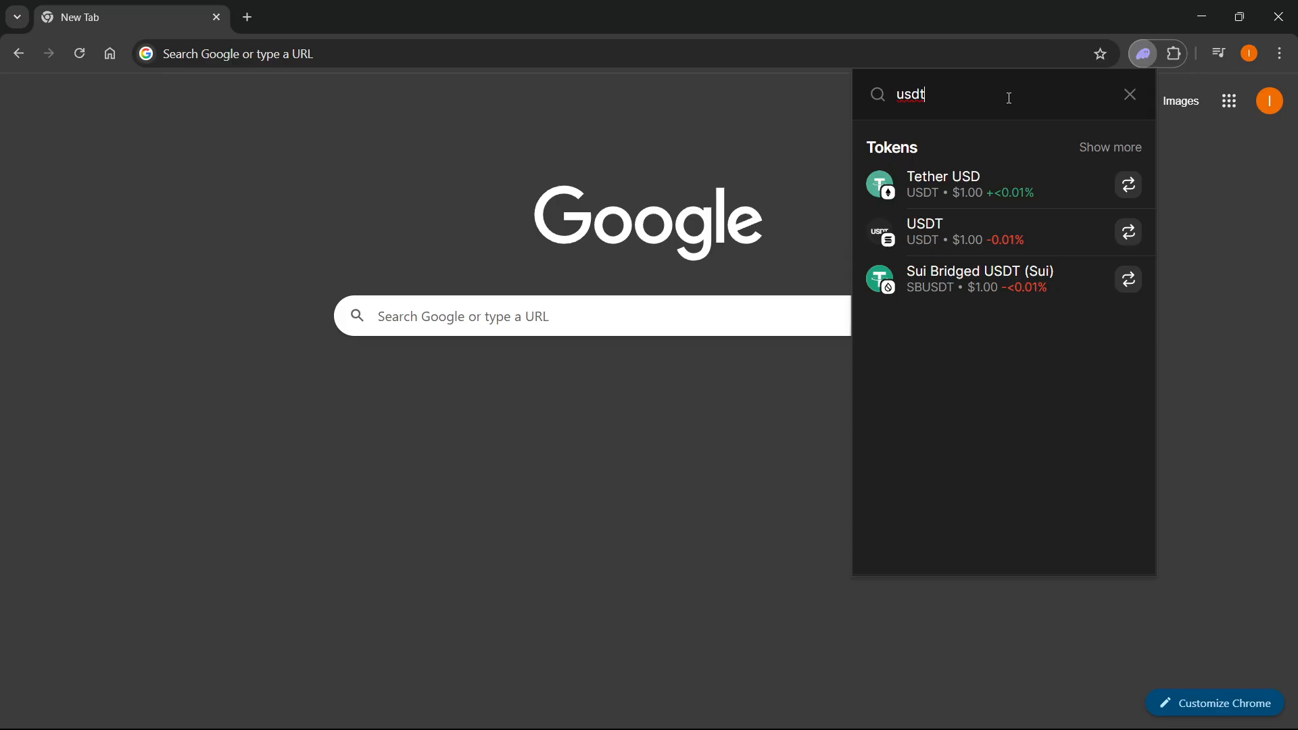
pyautogui.moveTo(972, 192)
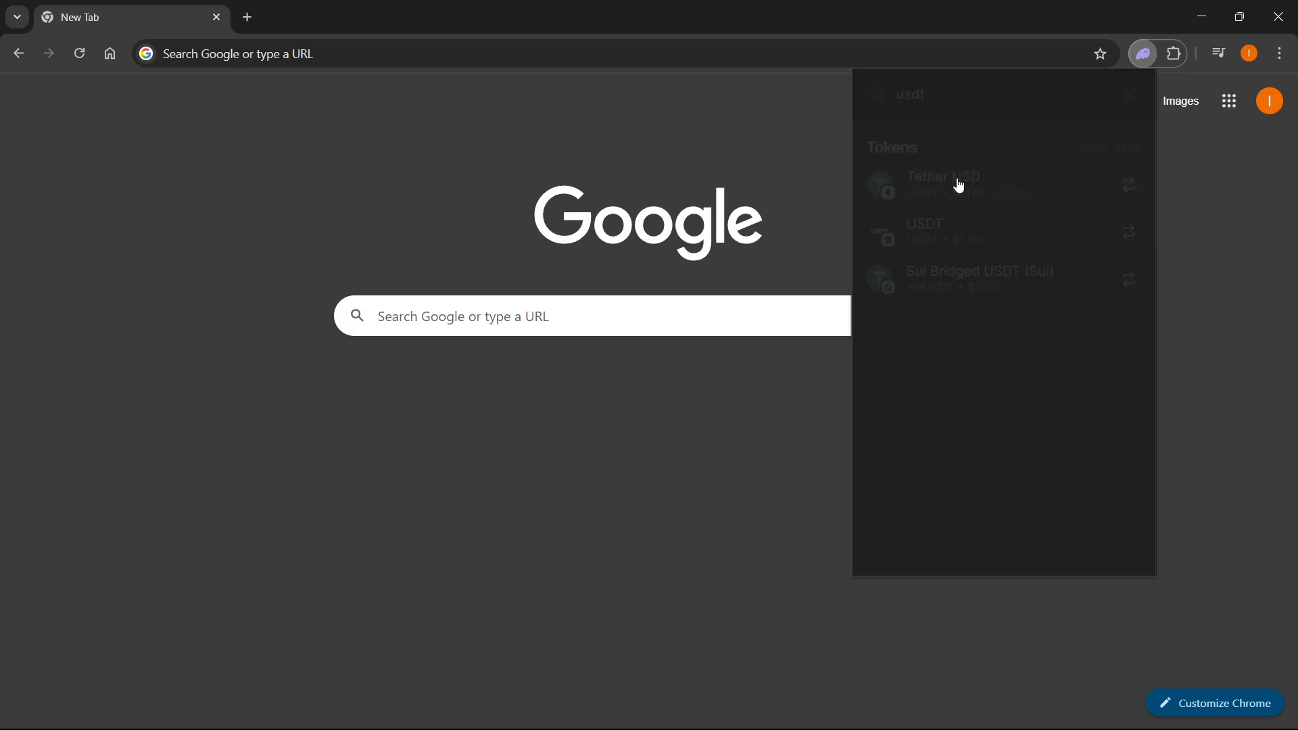
# Step: Open the Tether USD token page and start a swap into USDT
pyautogui.click(943, 176)
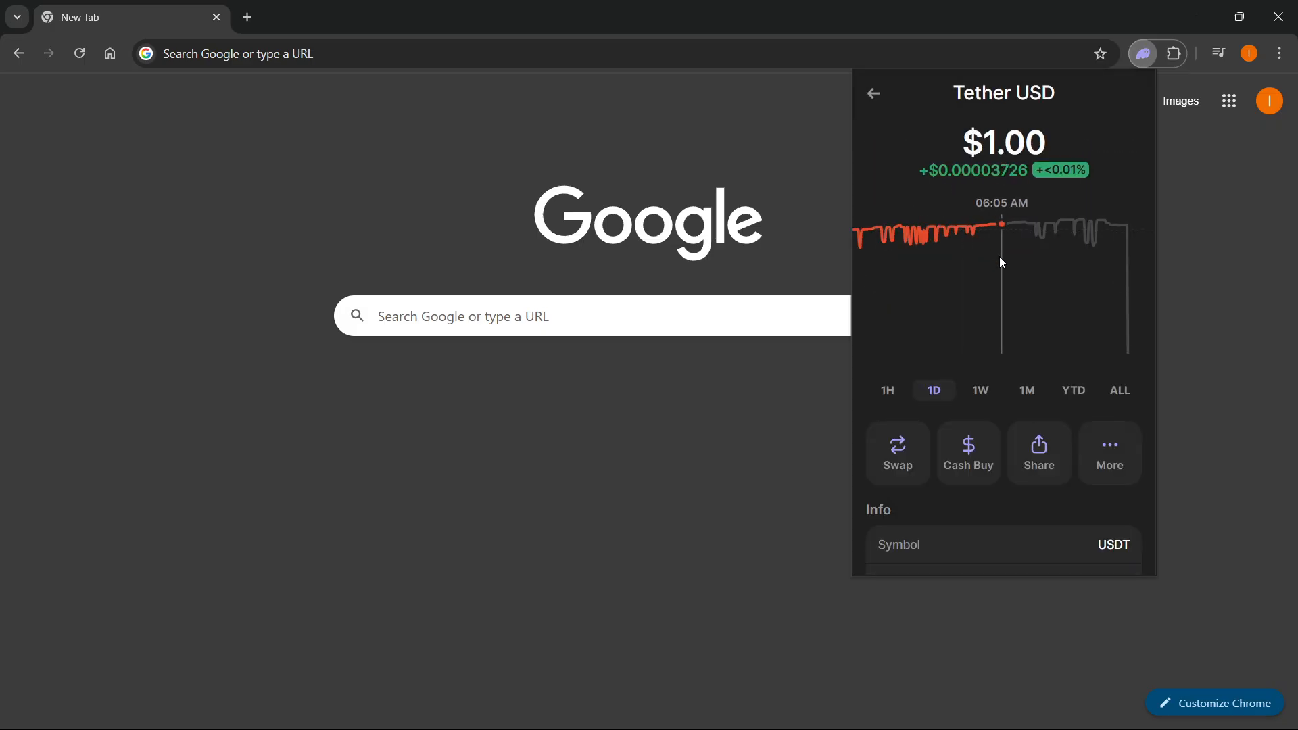
pyautogui.moveTo(996, 252)
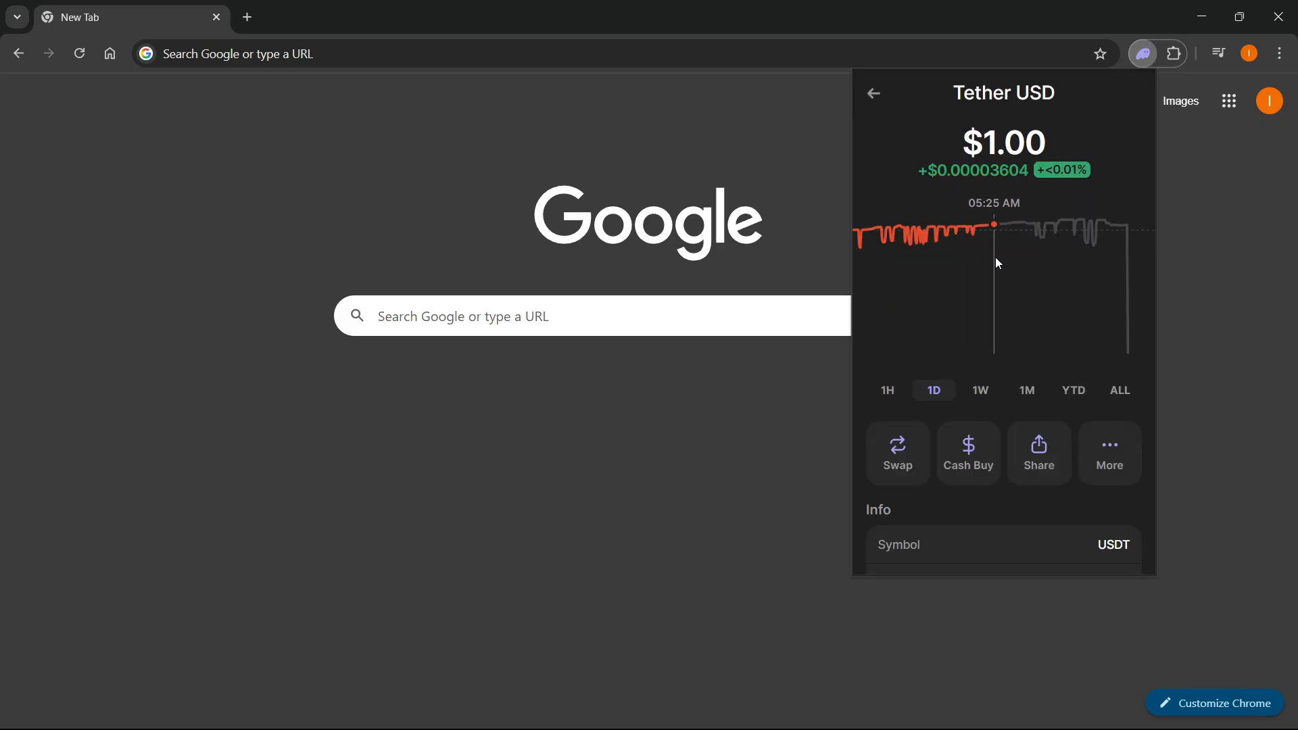
pyautogui.moveTo(898, 417)
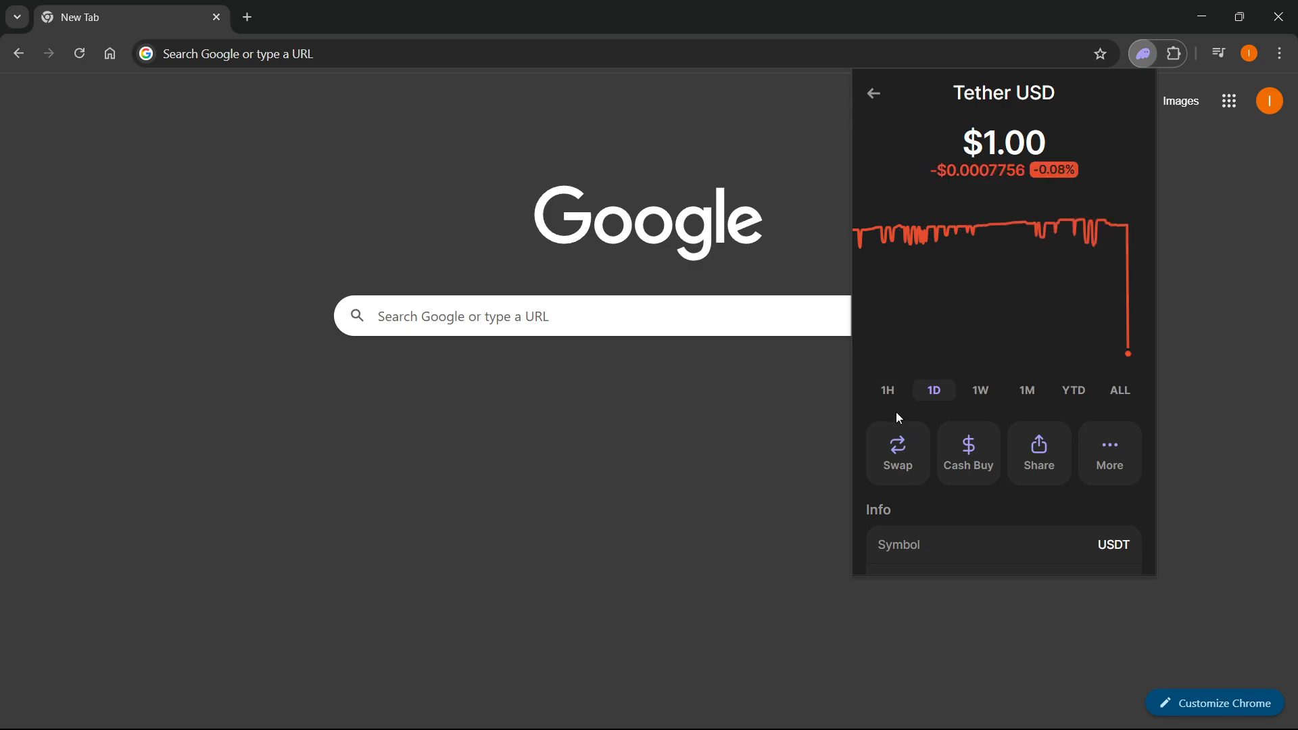
pyautogui.click(896, 452)
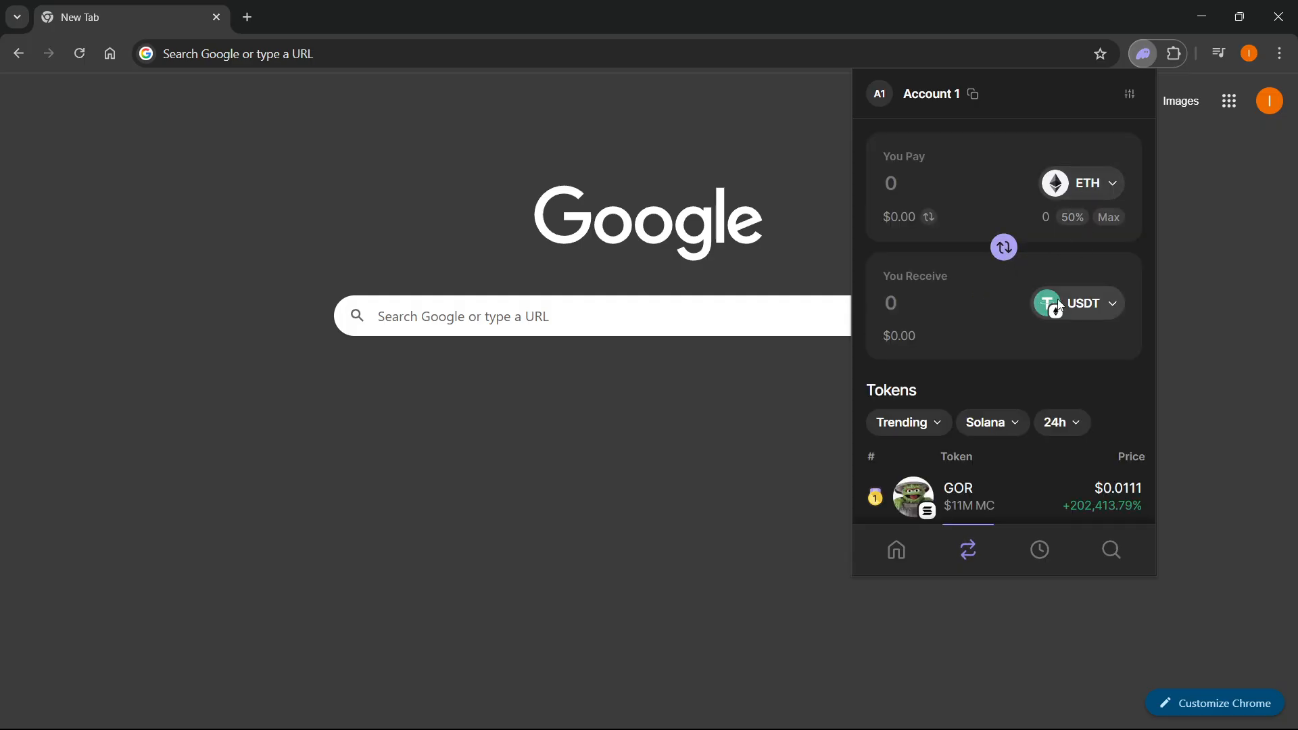
# Step: Dismiss the empty pay-token list, go Home, and close the receive address list
pyautogui.click(1073, 303)
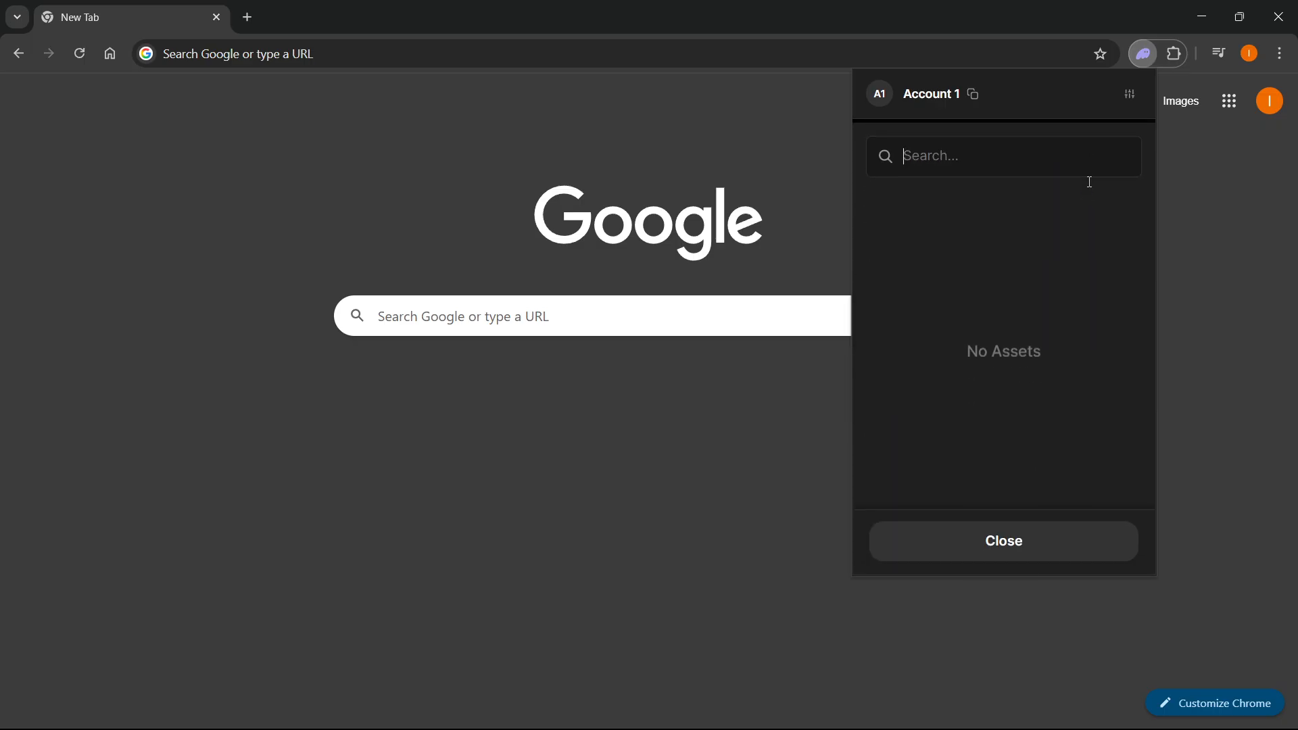
pyautogui.click(967, 549)
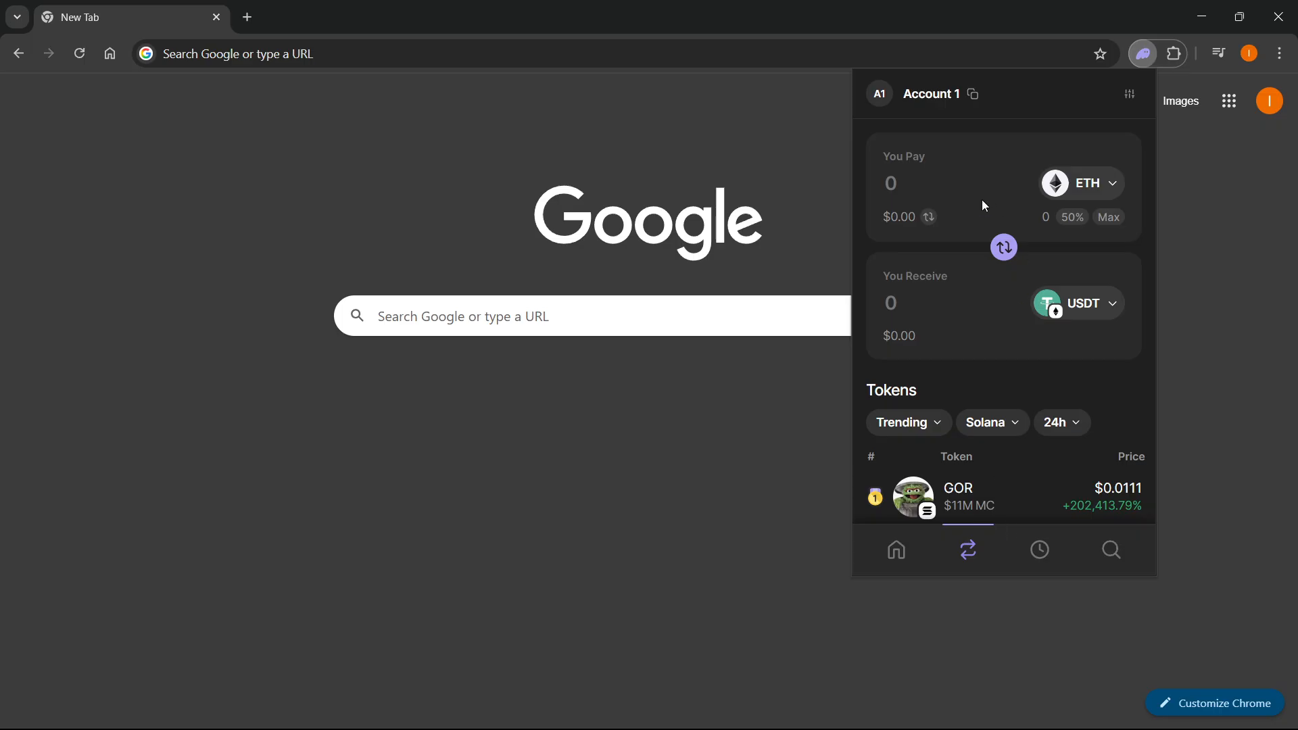
pyautogui.click(895, 549)
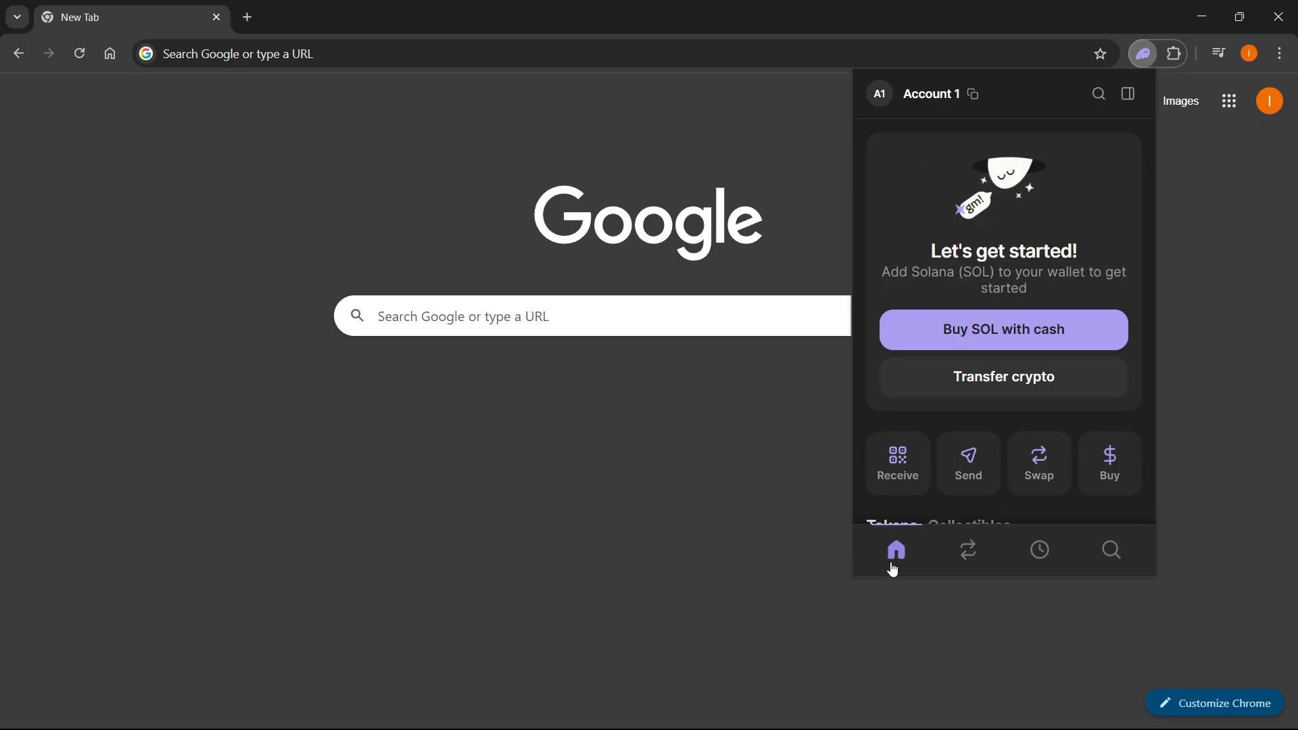
pyautogui.moveTo(957, 405)
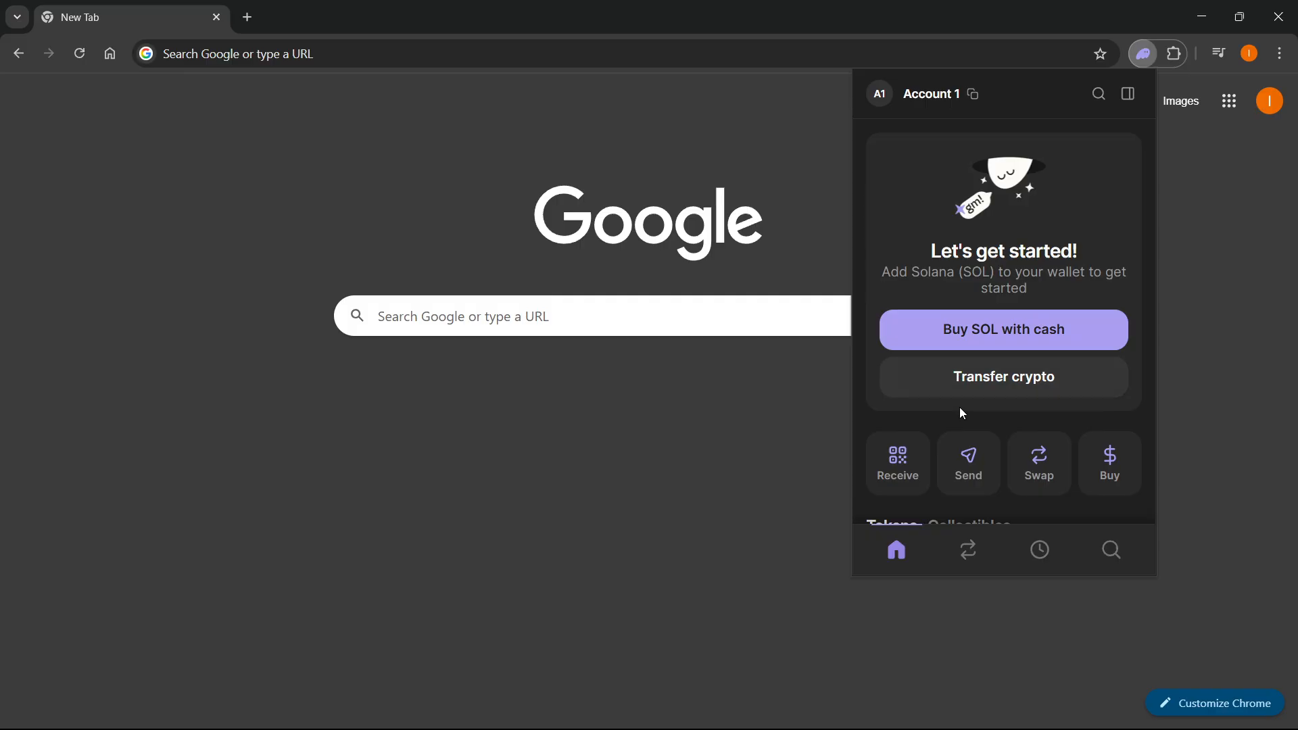
pyautogui.moveTo(1033, 288)
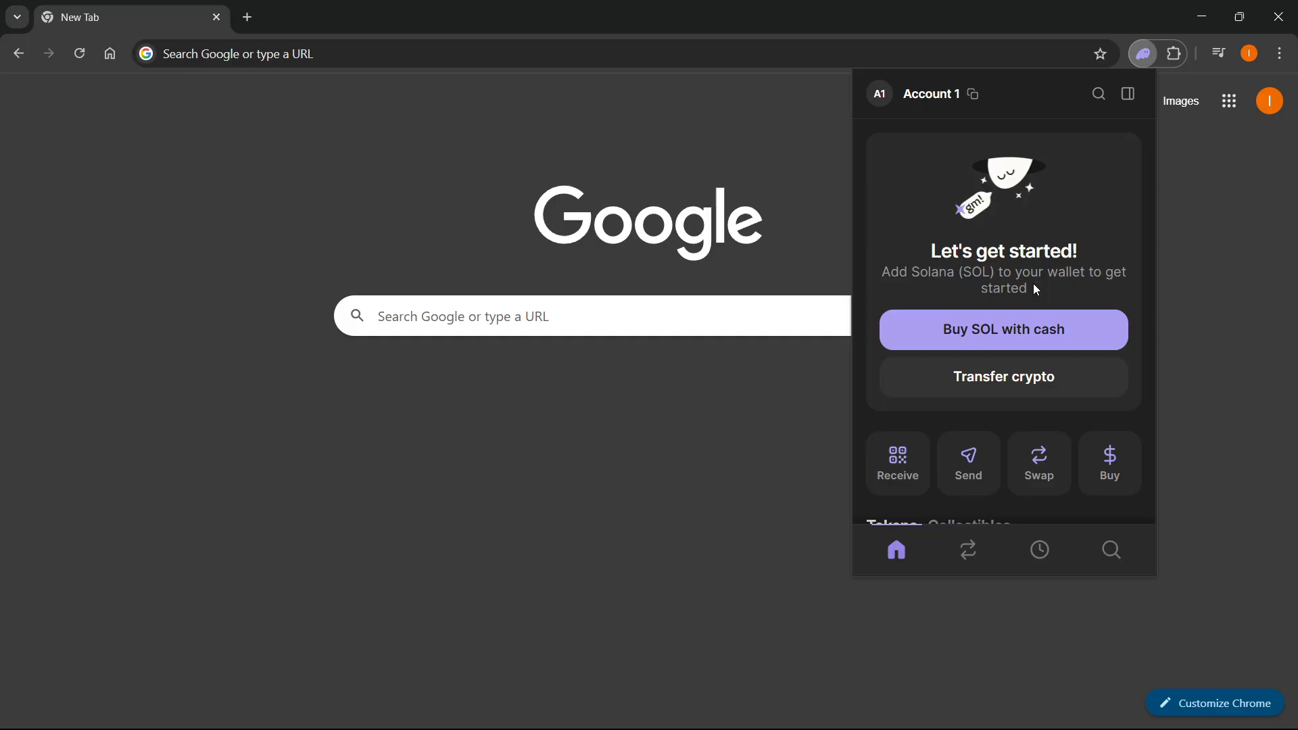
pyautogui.moveTo(978, 230)
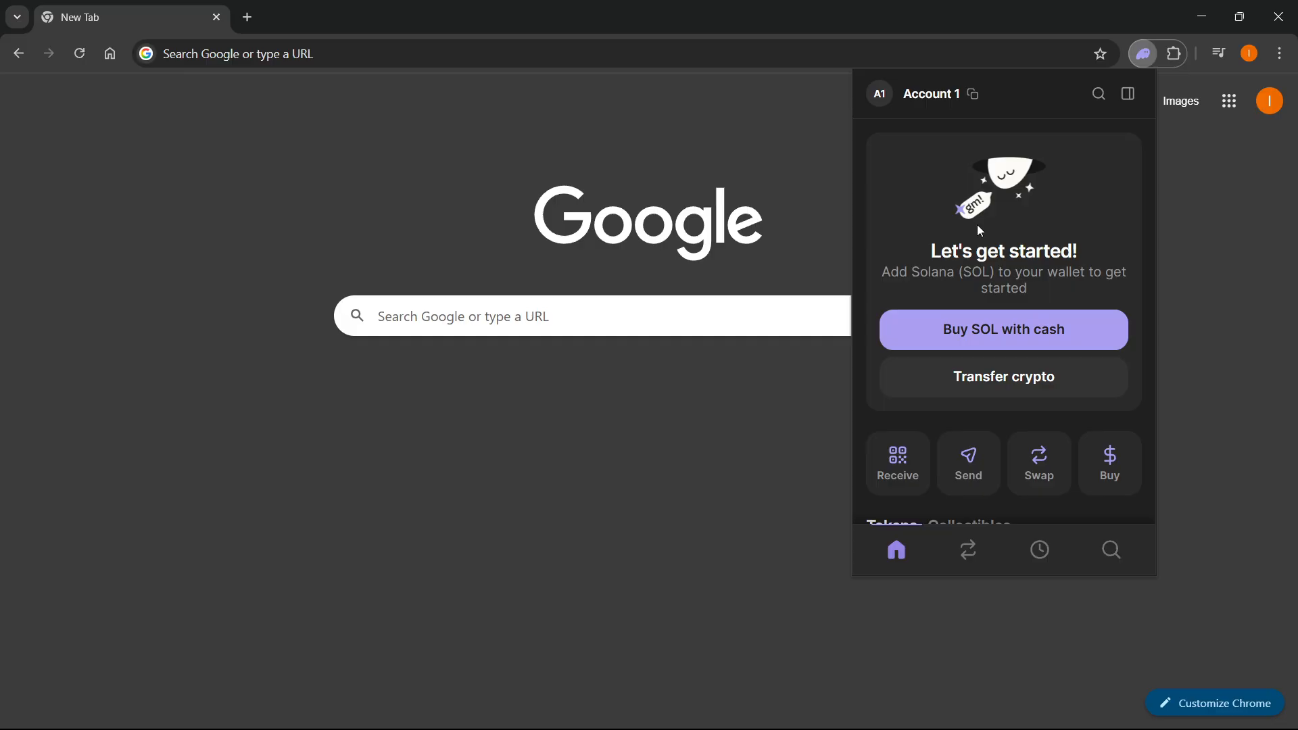
pyautogui.moveTo(991, 234)
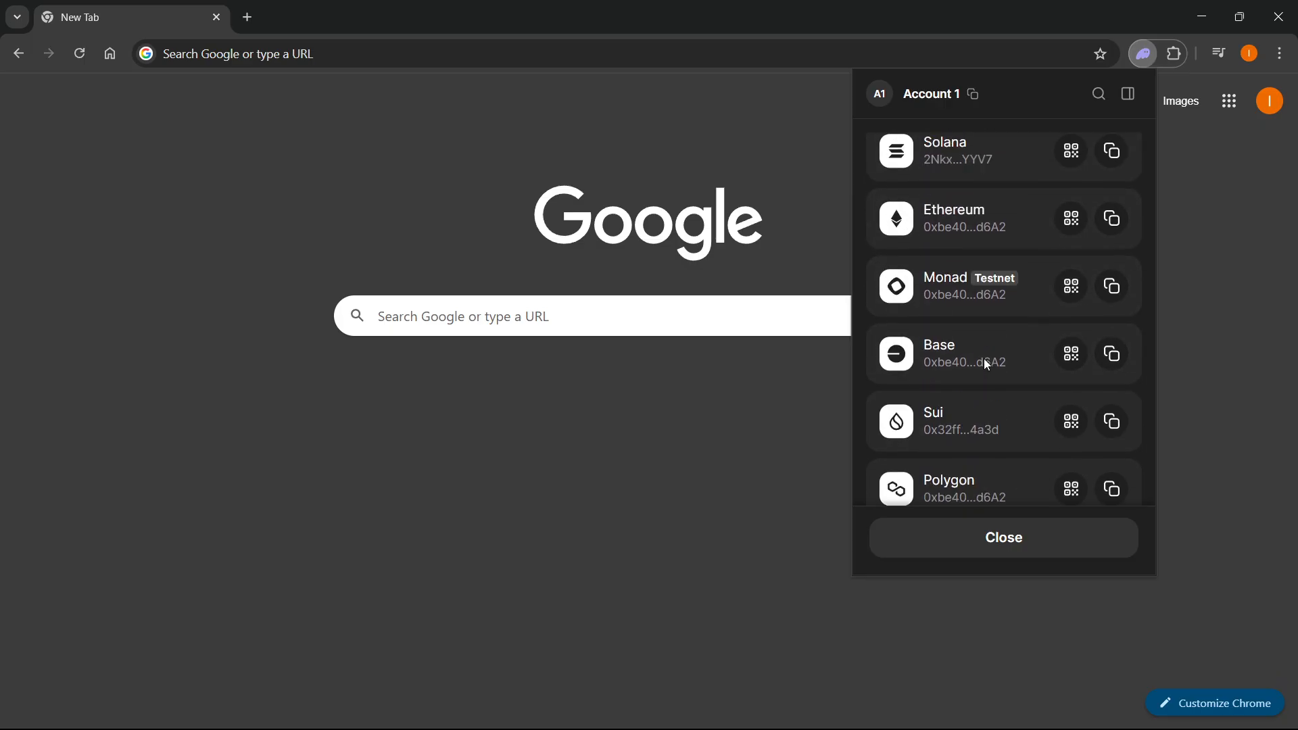
pyautogui.click(944, 151)
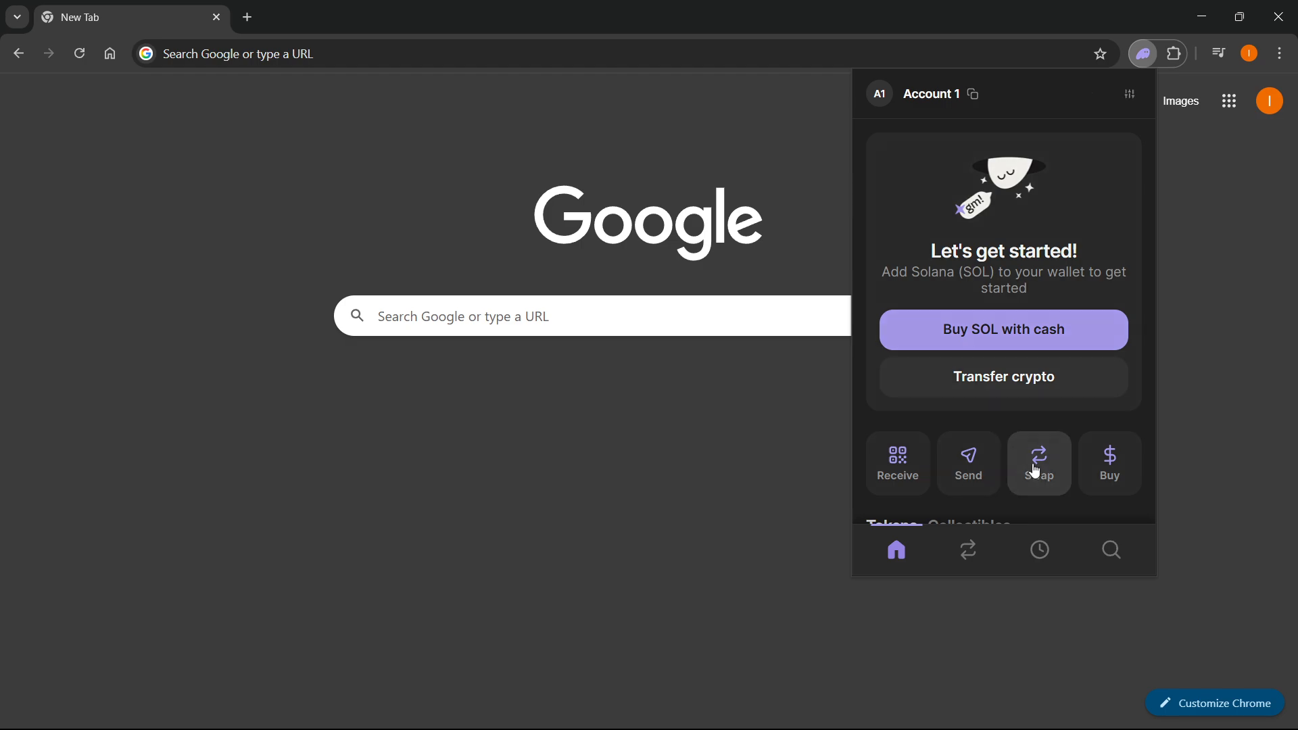
# Step: Start a new swap from home and switch the receive token from USDC to USDT
pyautogui.click(1038, 462)
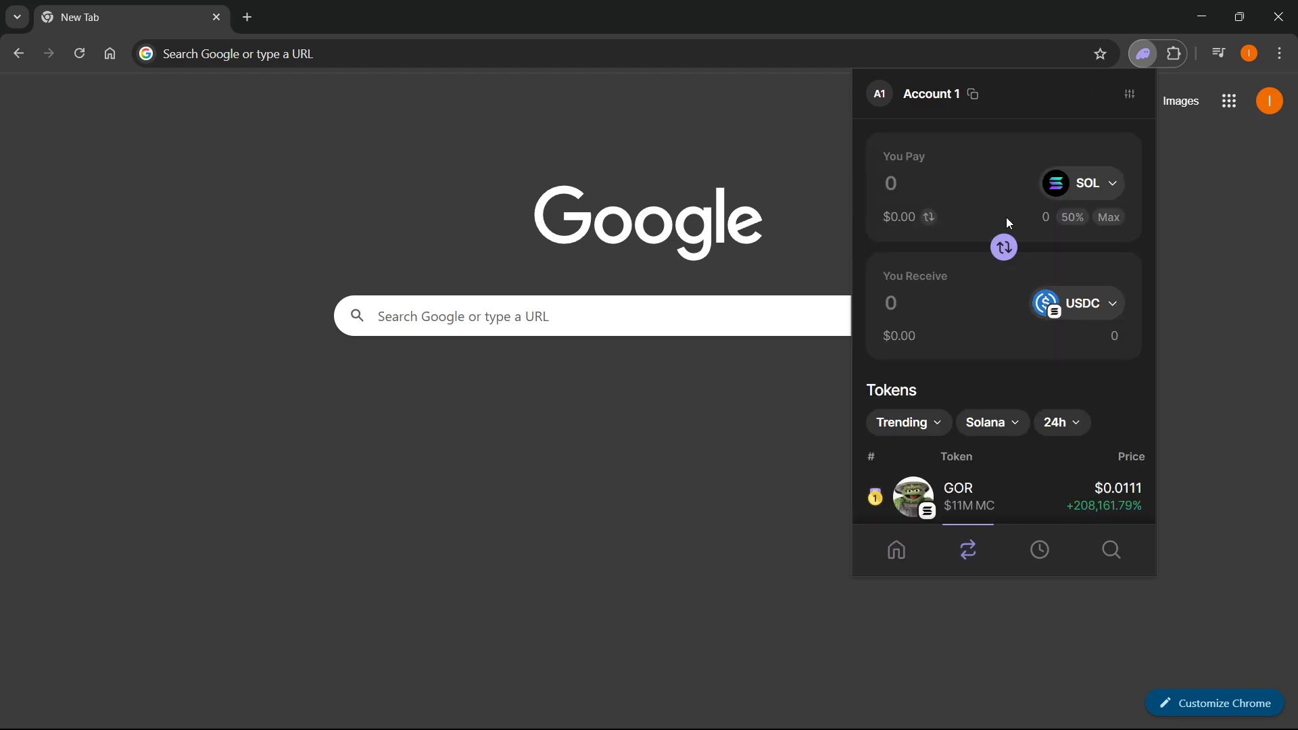
pyautogui.moveTo(1091, 185)
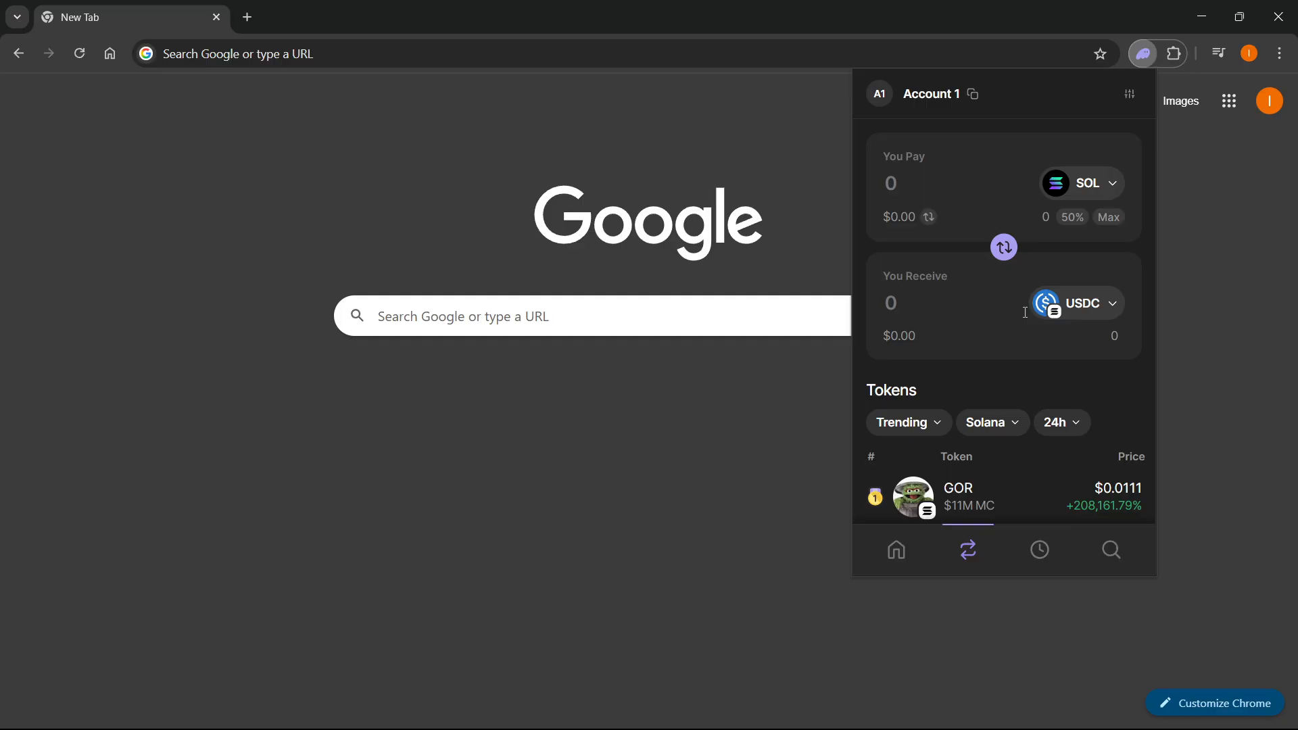
pyautogui.click(1076, 303)
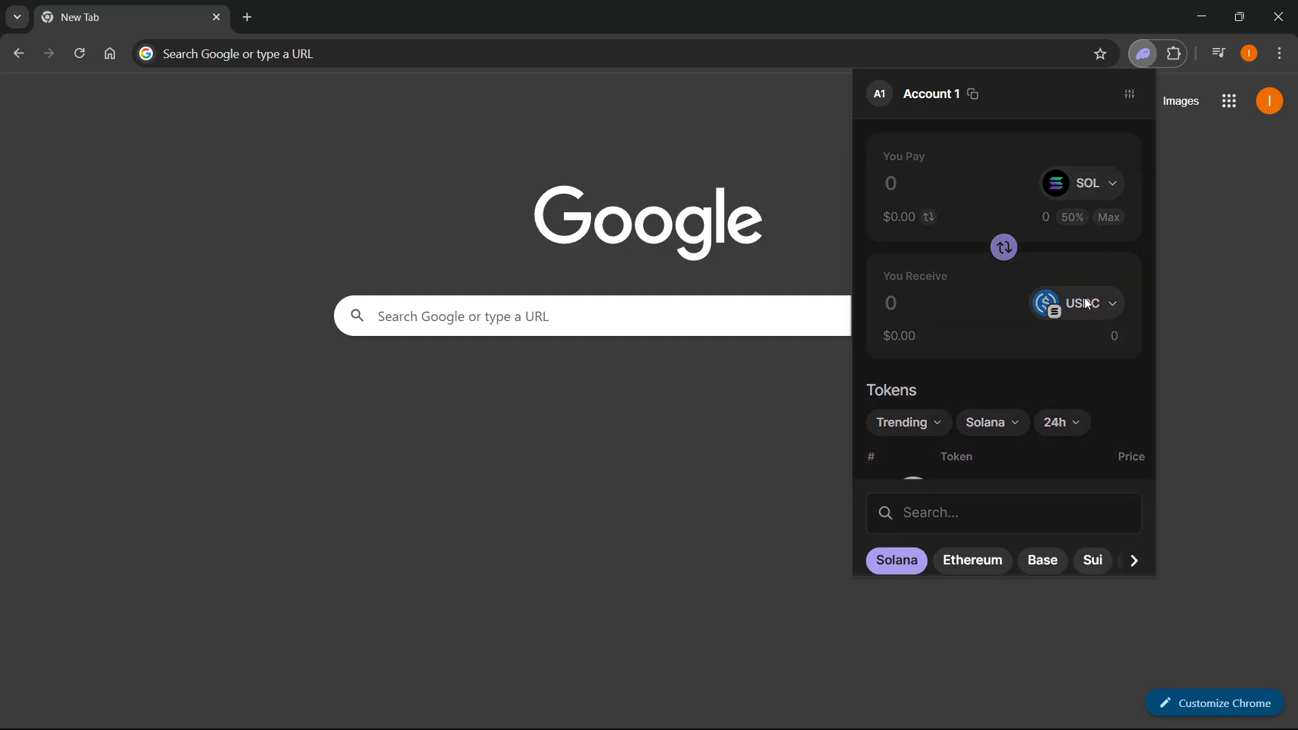
pyautogui.click(1076, 303)
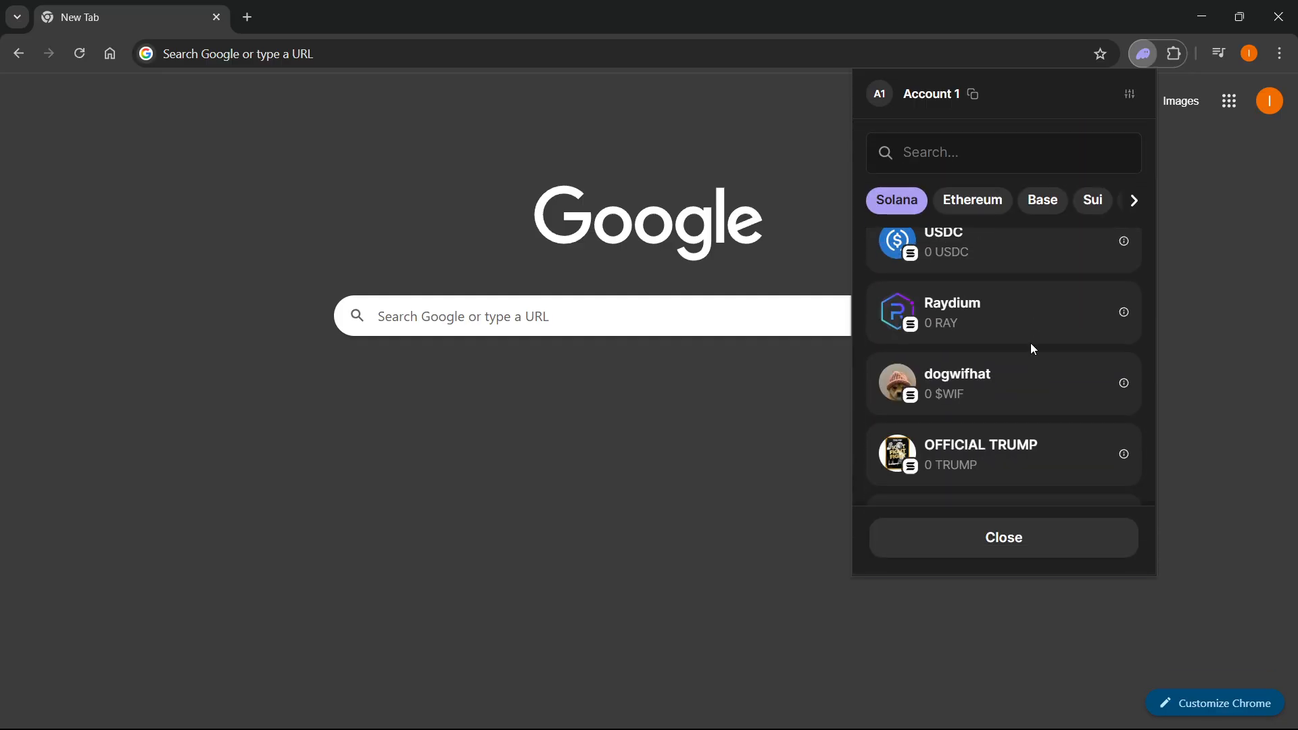
pyautogui.click(966, 550)
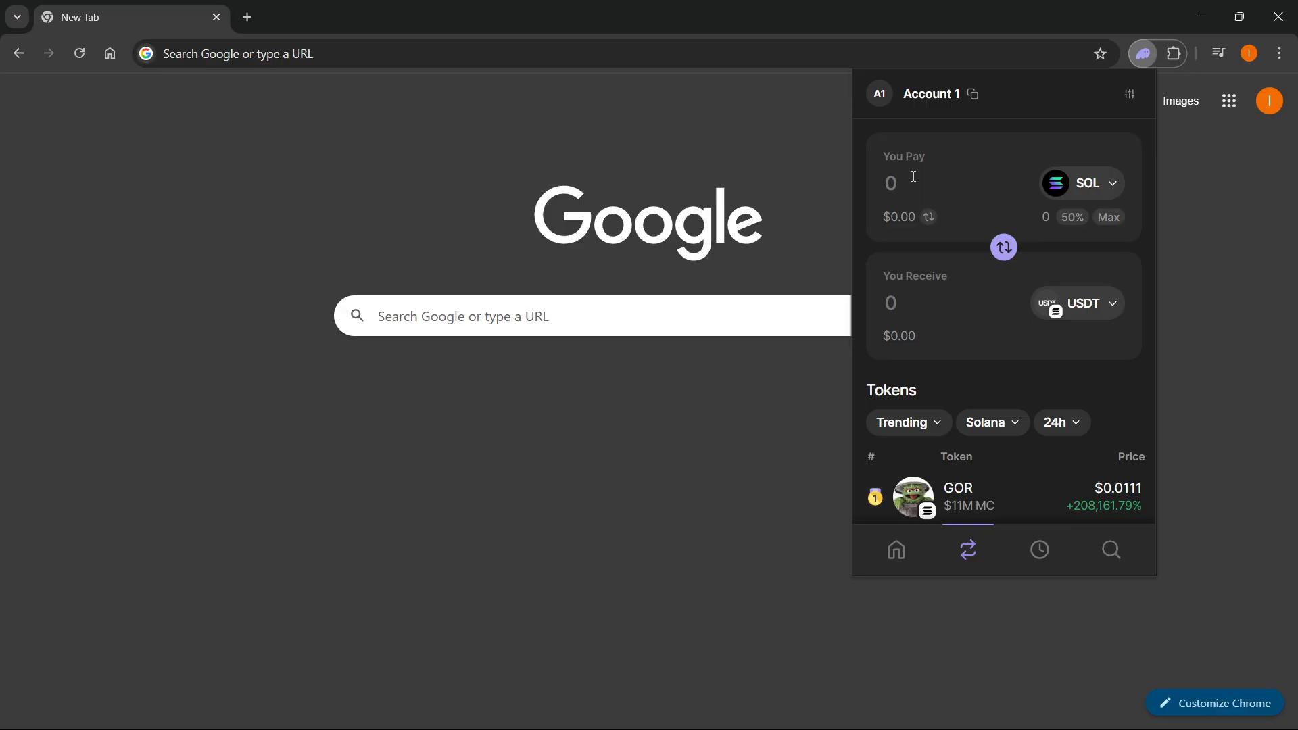
# Step: Enter 1 SOL as the pay amount, see insufficient funds, and return Home
pyautogui.write('1')
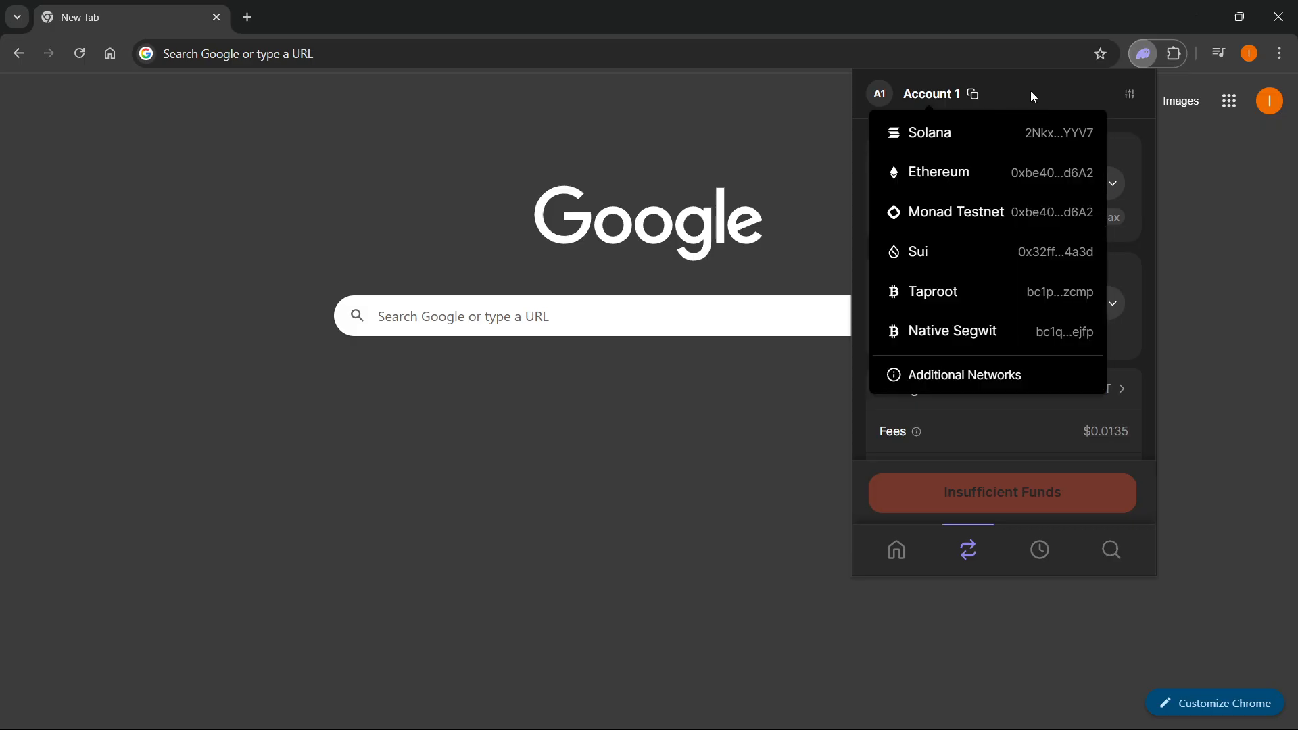
pyautogui.click(895, 549)
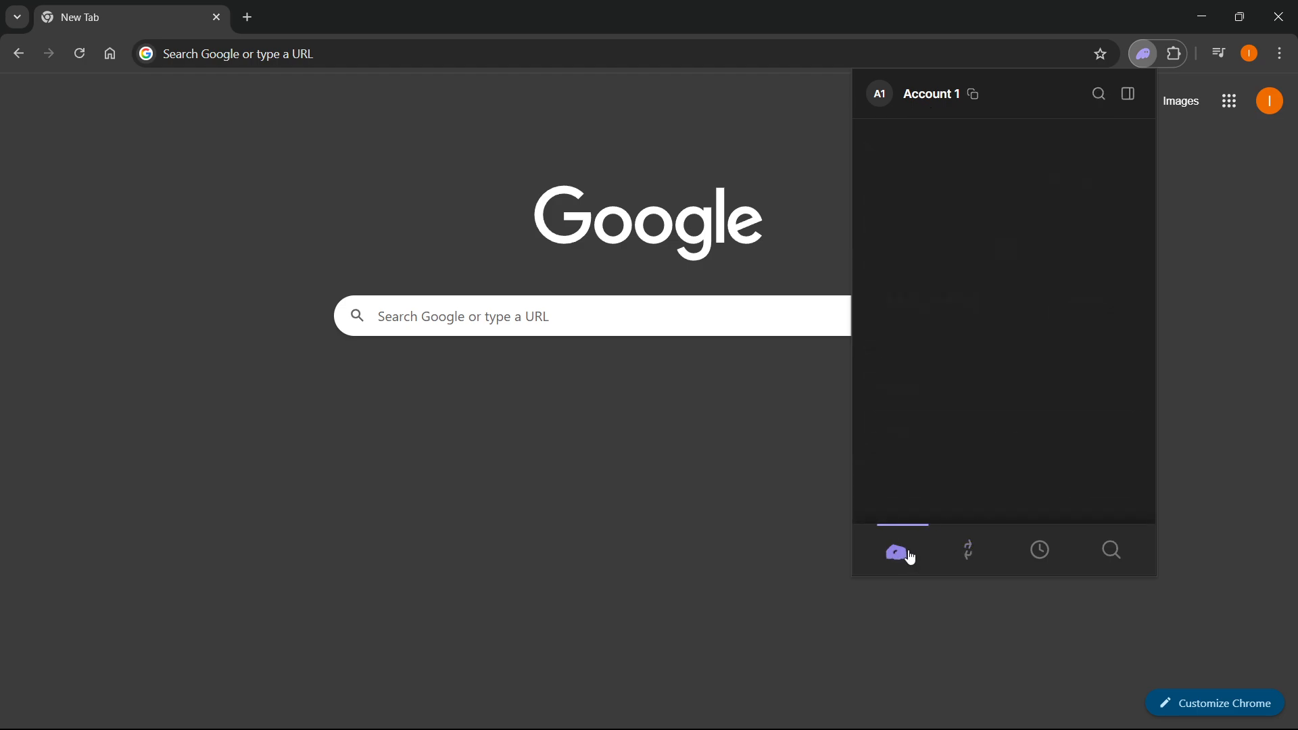
pyautogui.click(895, 549)
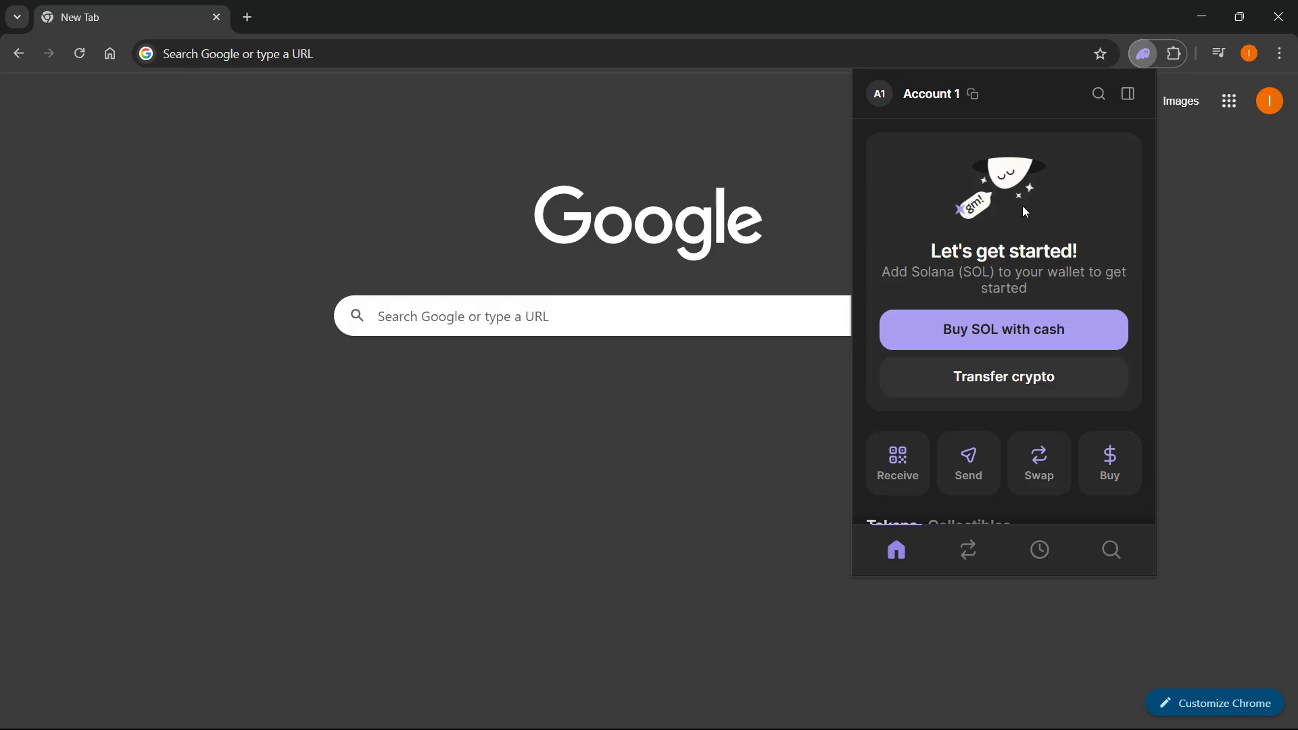